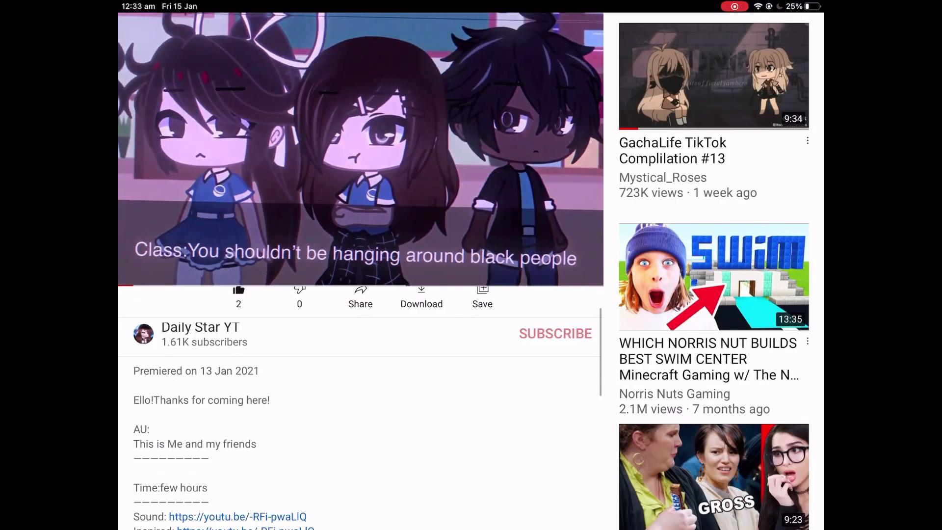
Step: Scroll down to the Voice acting auditions video and open its watch page
scroll(down, 3)
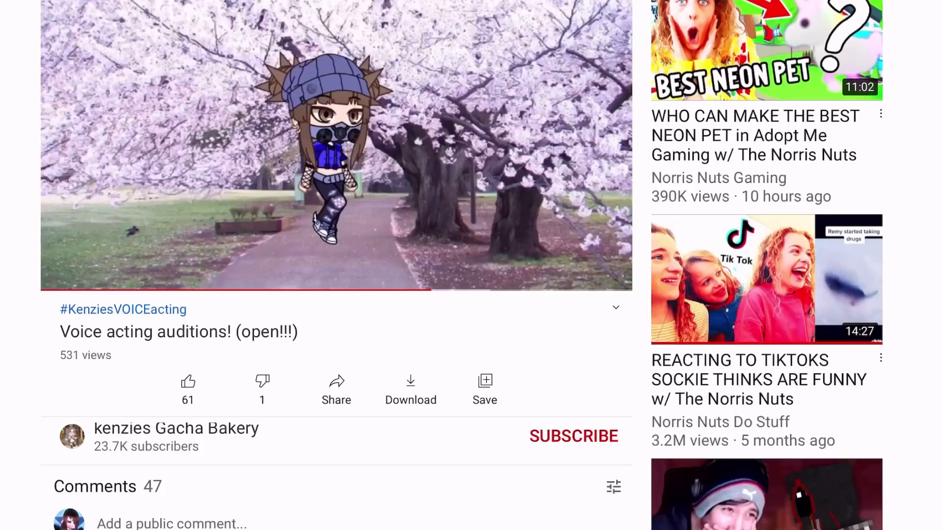
Step: Expand the audition video's description, then start a reply beginning 'You go' on a comment
click(615, 308)
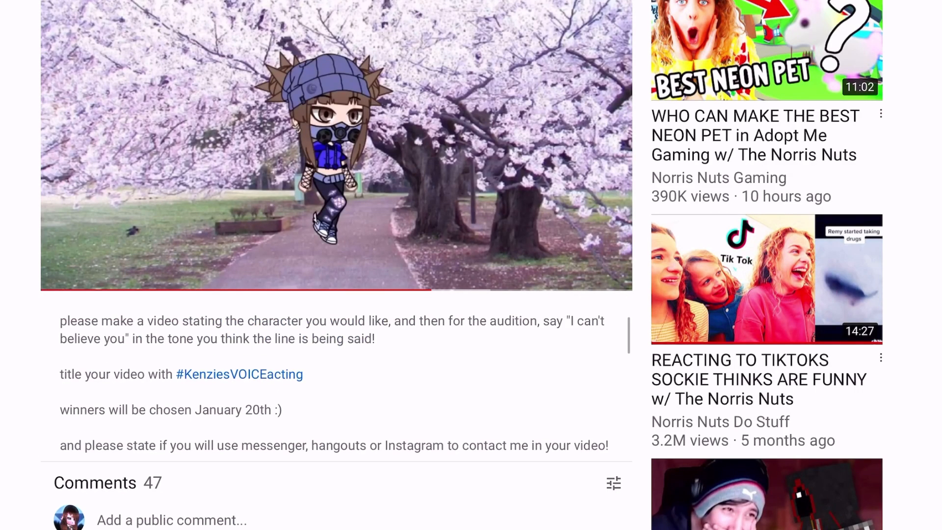
click(238, 374)
text(You go)
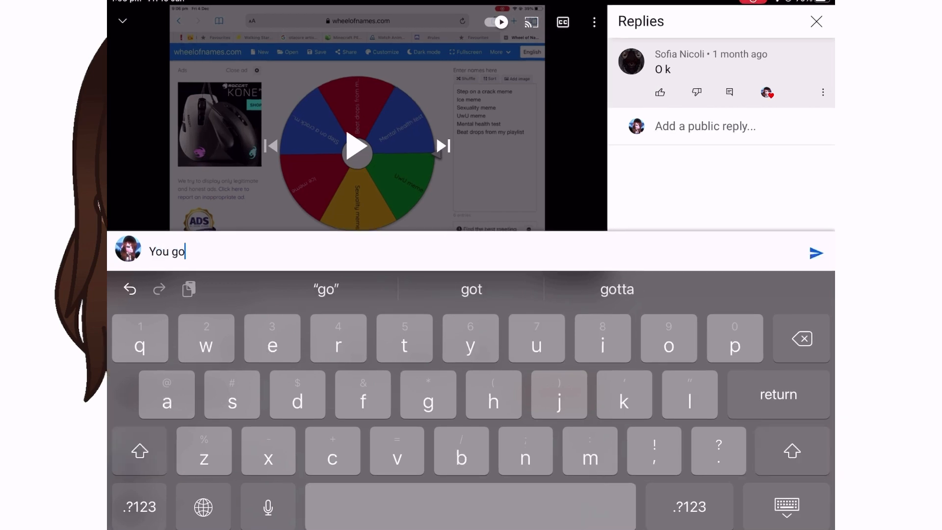
Step: Type replies and a public comment reading 'Oooo how'd you do that' on the anime video
text(t the part!Jus)
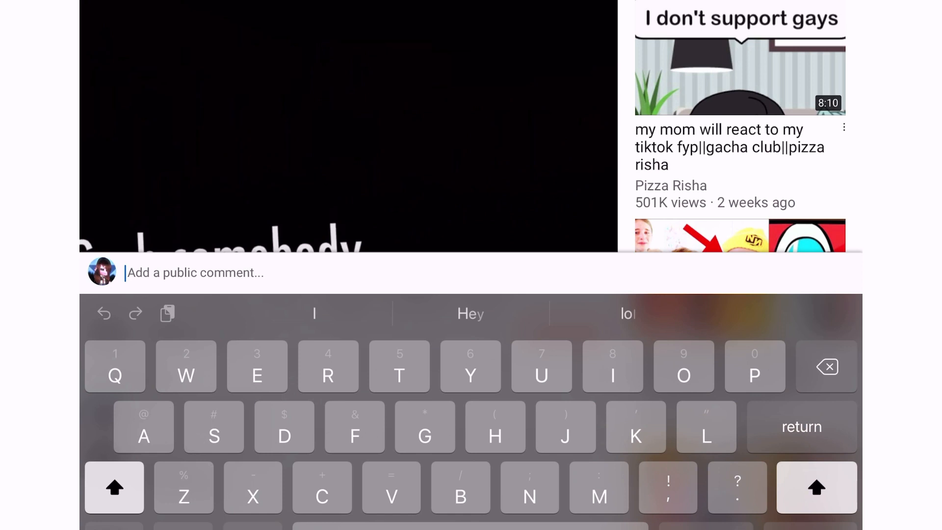
text(Great vi)
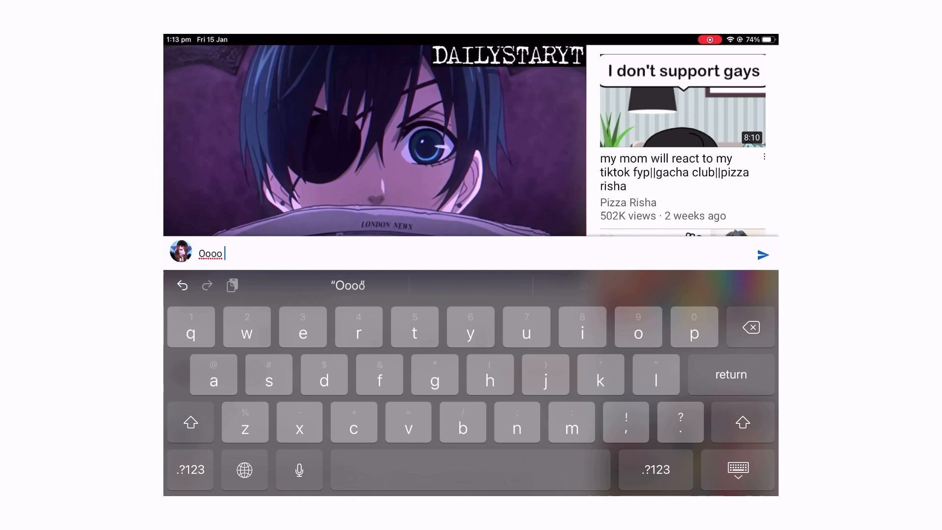
text(how'd)
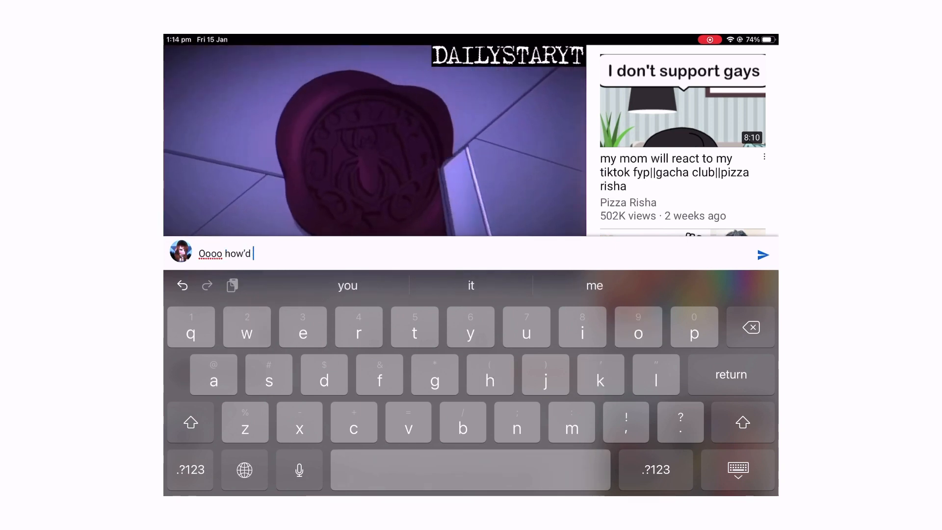
text(you do that)
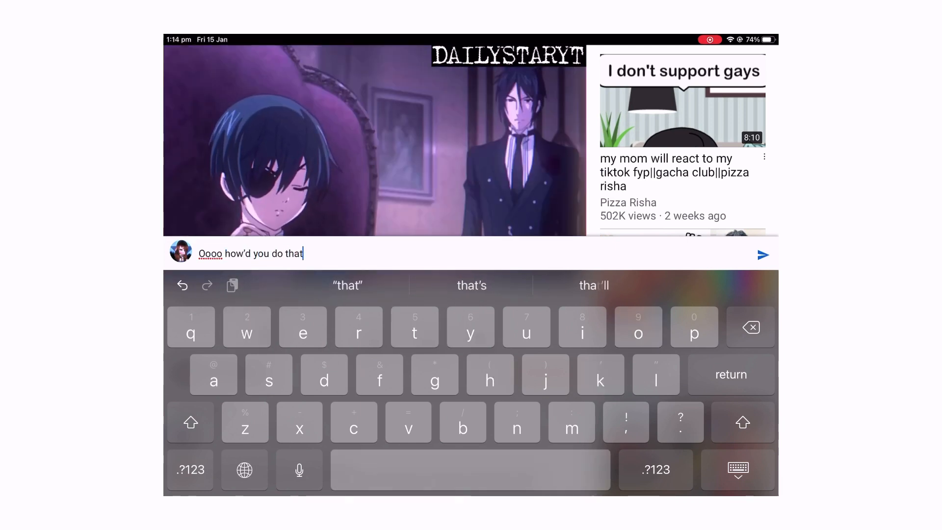